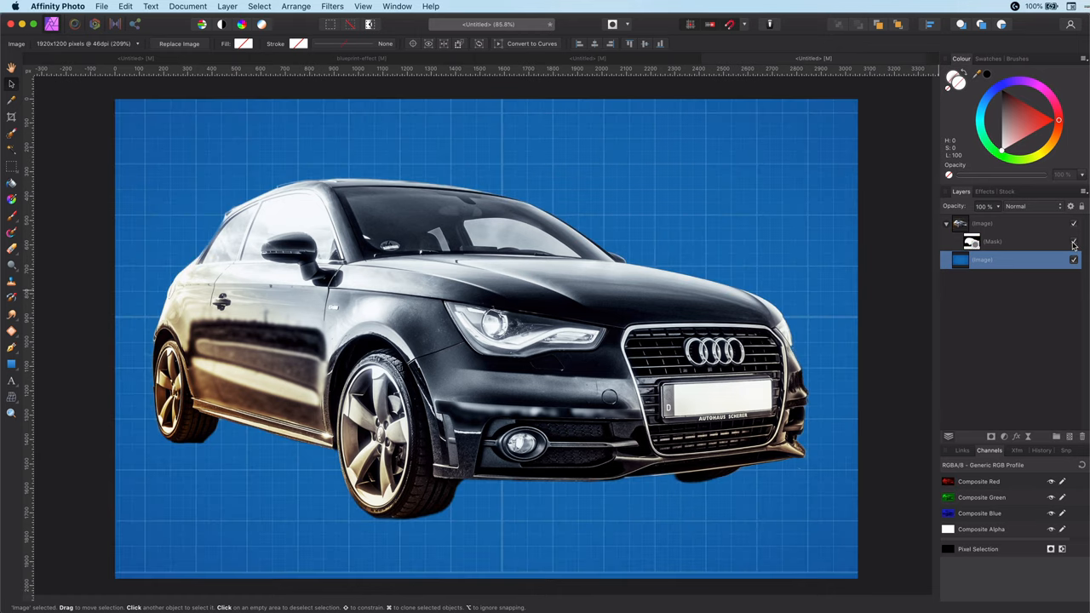
# Duplicate the cut-out Audi layer with Cmd+J so one copy can become line work.
pyautogui.click(984, 223)
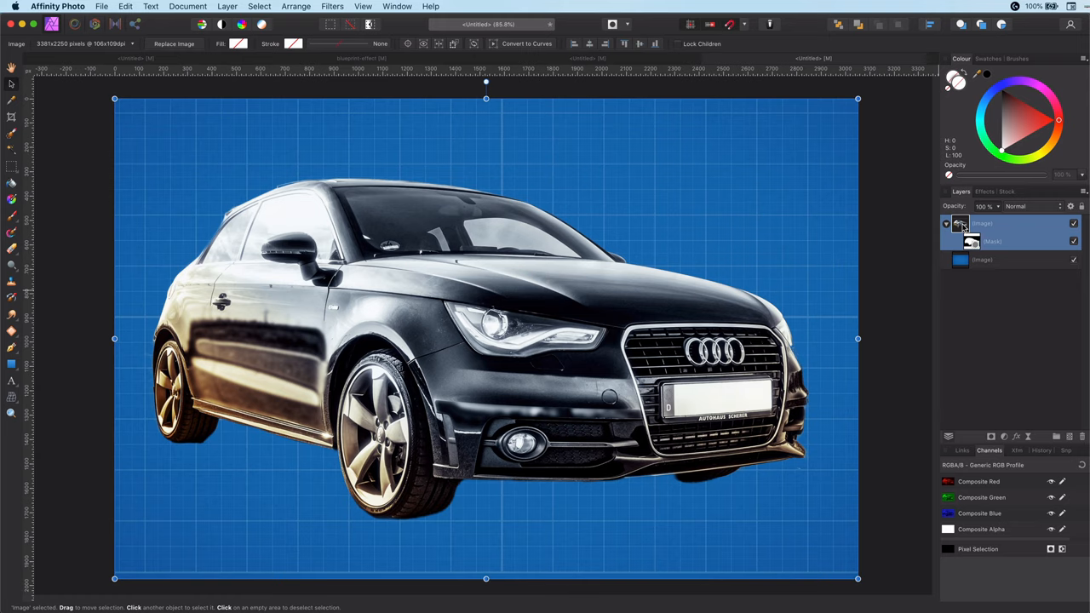
pyautogui.press('cmd+j')
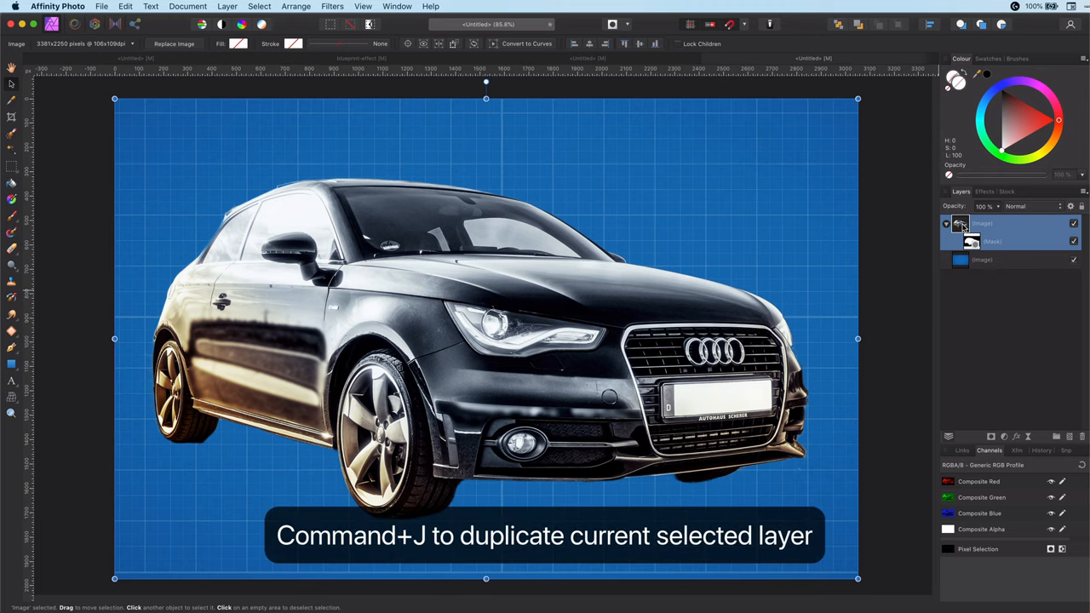
pyautogui.press('cmd+j')
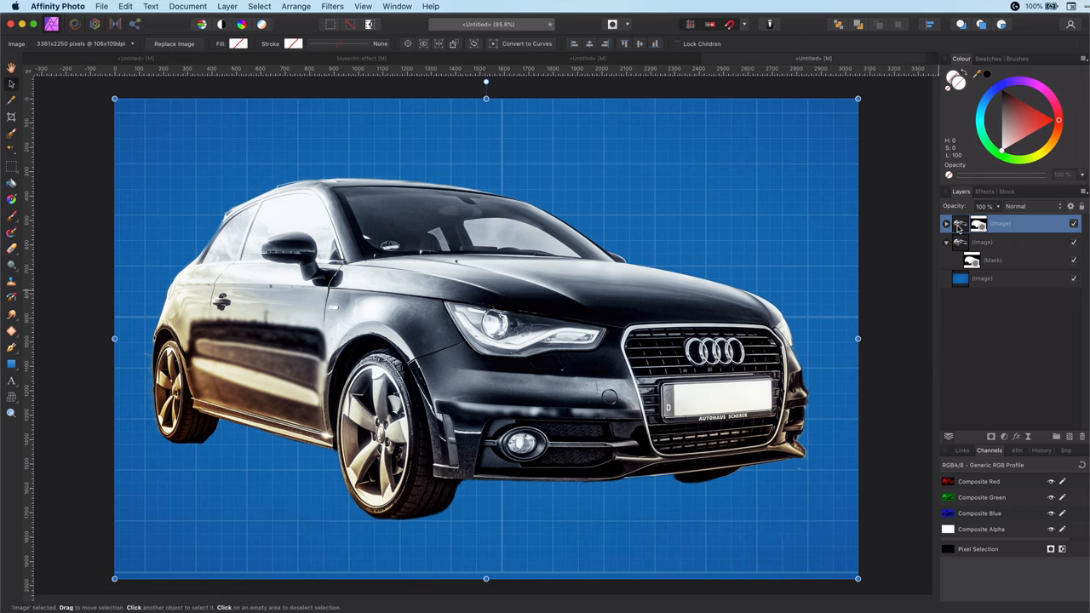
# Run Detect Edges on the car copy and add a steepened Curves adjustment for contrast.
pyautogui.click(332, 7)
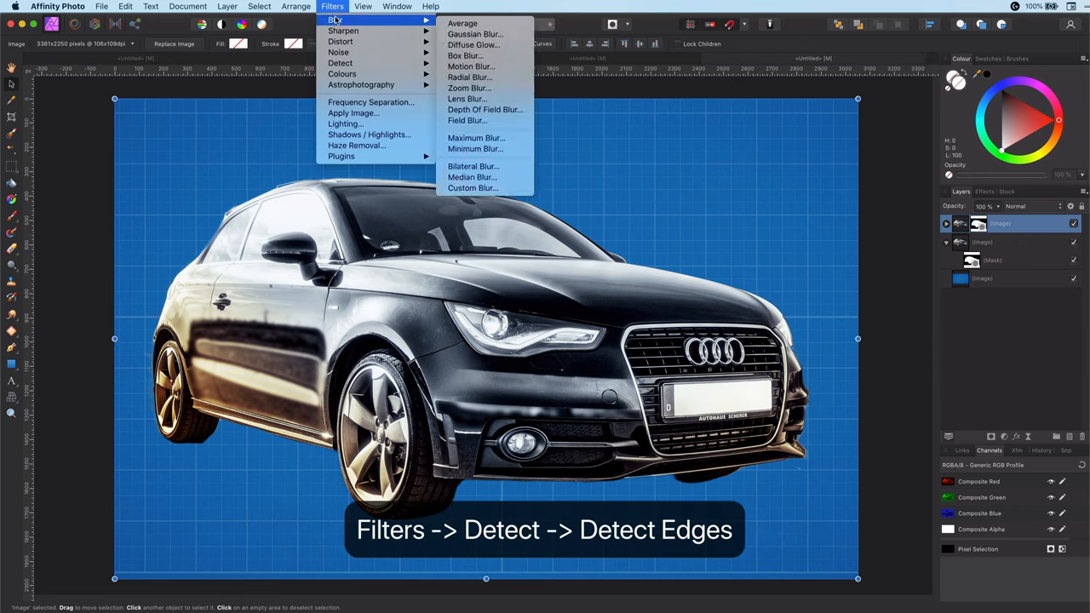
pyautogui.click(341, 61)
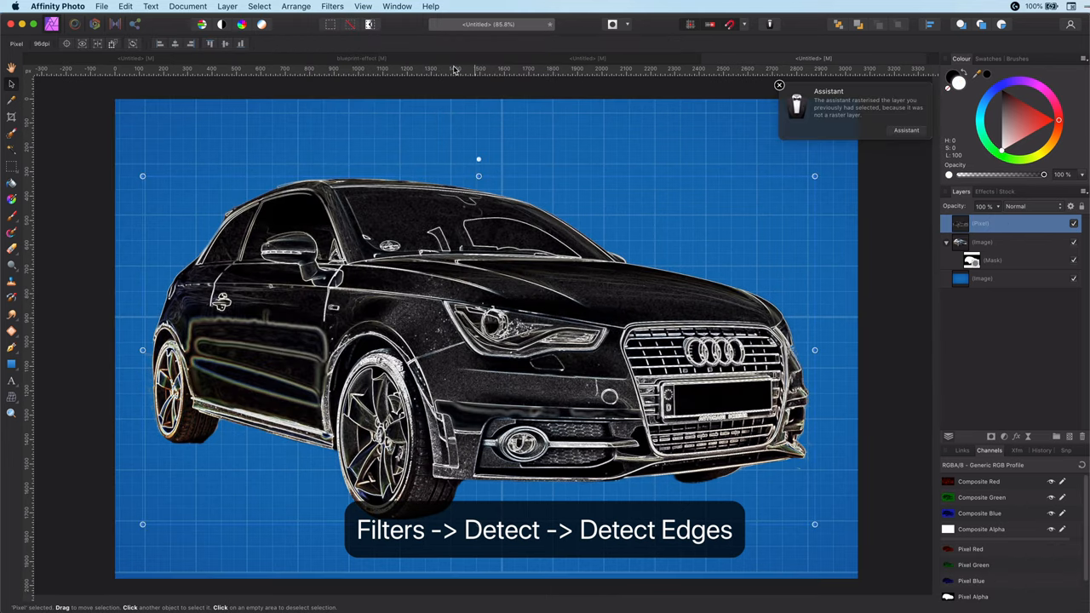
pyautogui.click(778, 85)
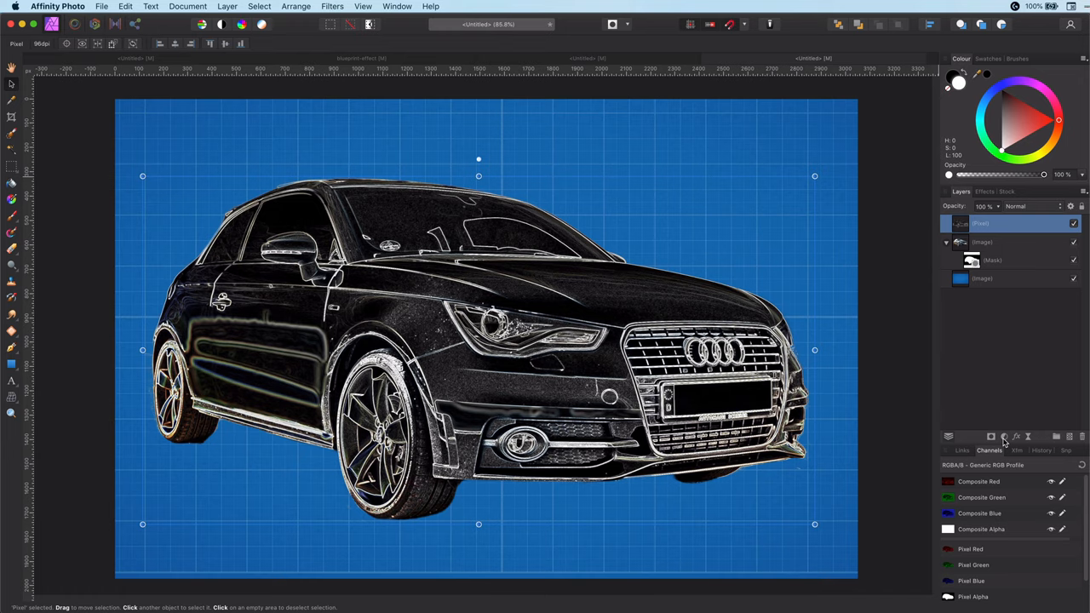
pyautogui.click(1004, 436)
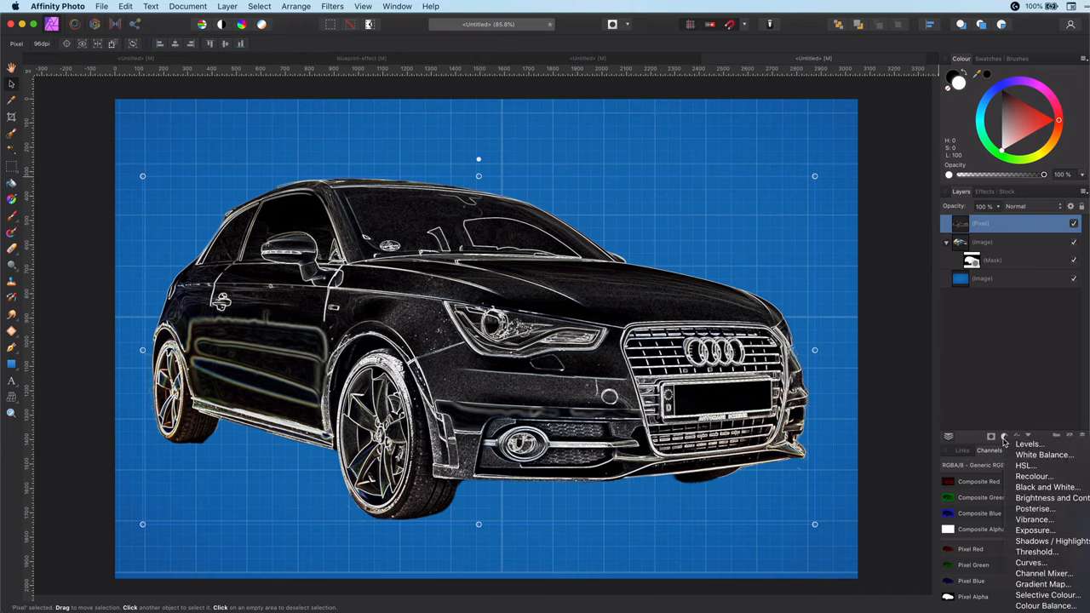
pyautogui.click(1032, 562)
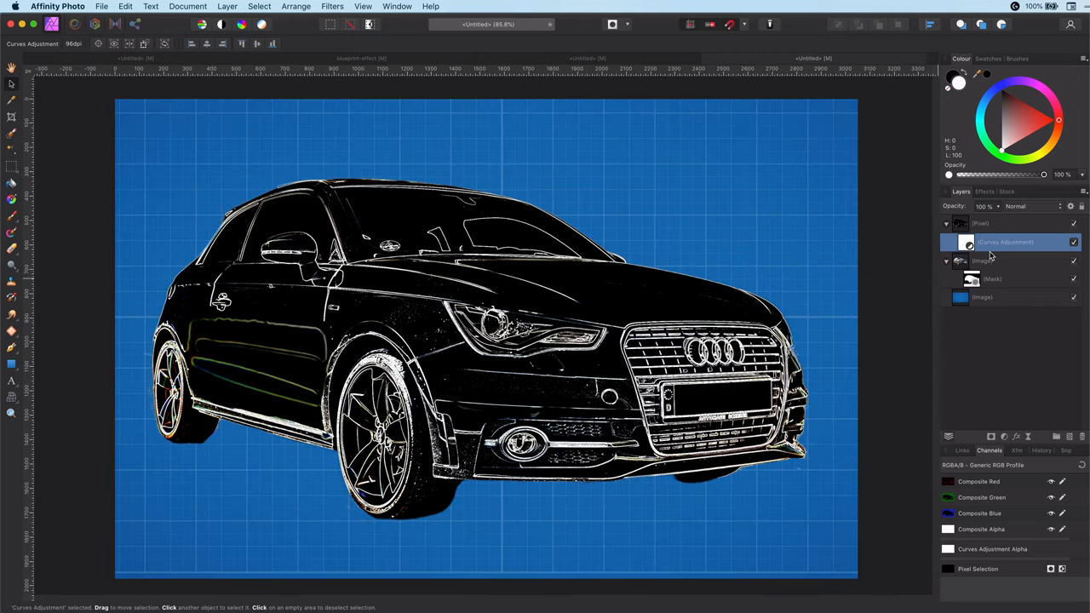
pyautogui.moveTo(1005, 441)
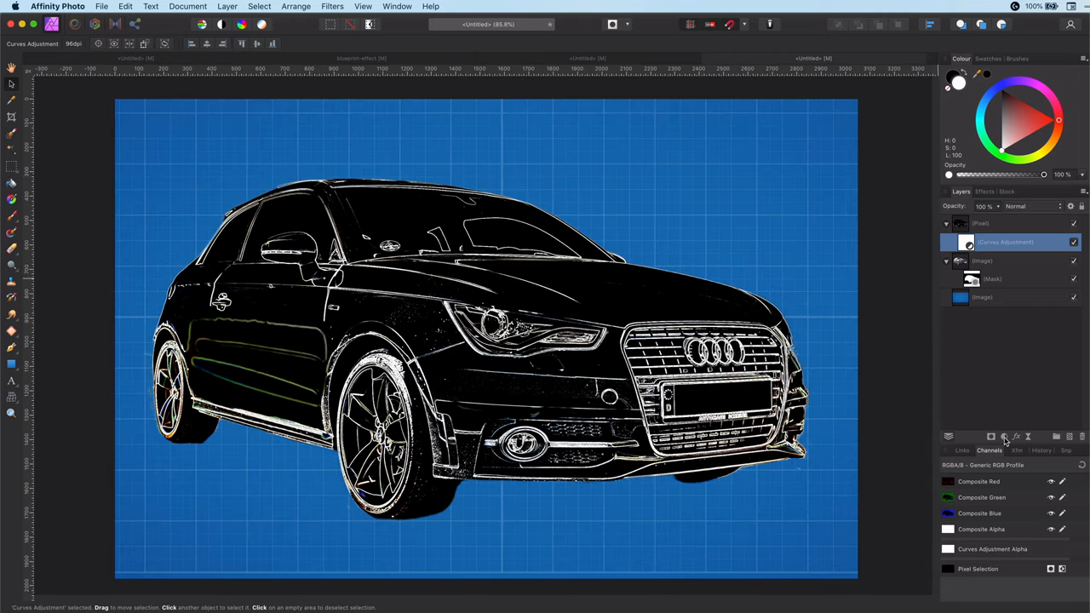
# Add a Black & White adjustment above the curves layer with the Red slider raised.
pyautogui.click(1004, 436)
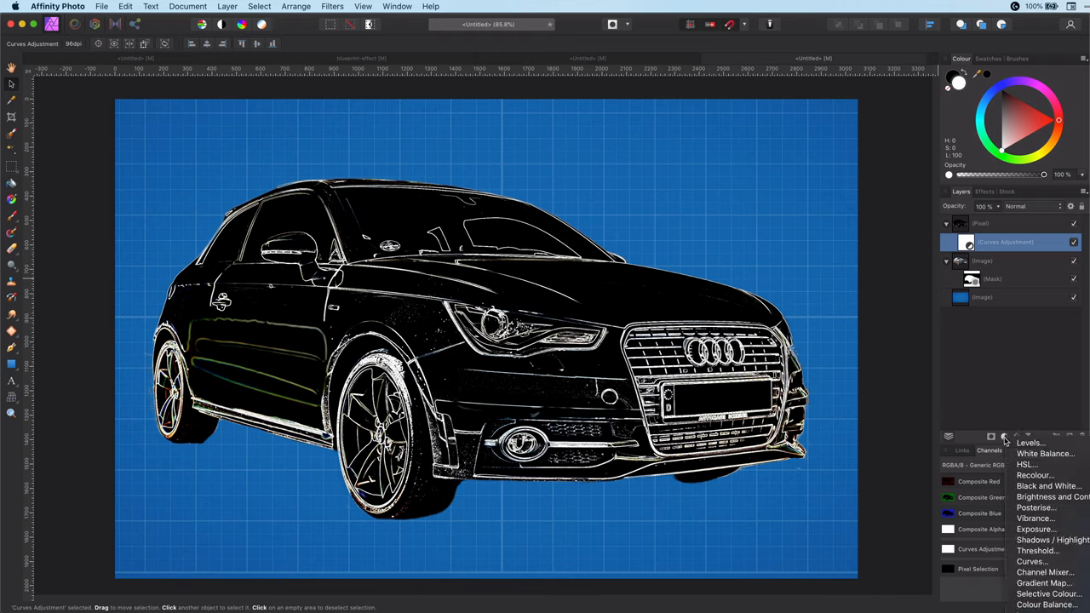
pyautogui.moveTo(1035, 550)
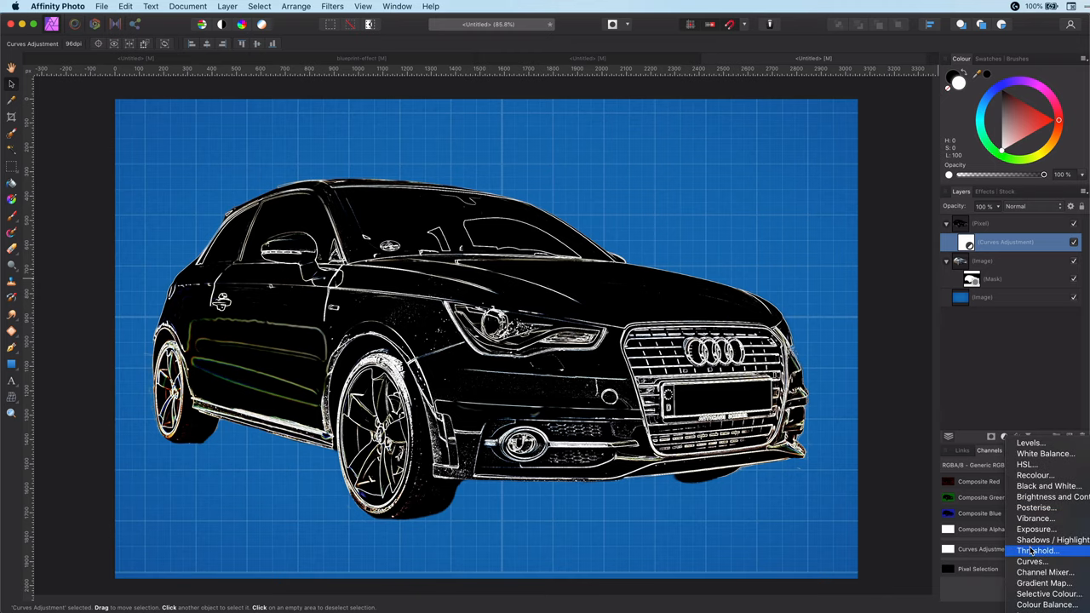
pyautogui.moveTo(1047, 485)
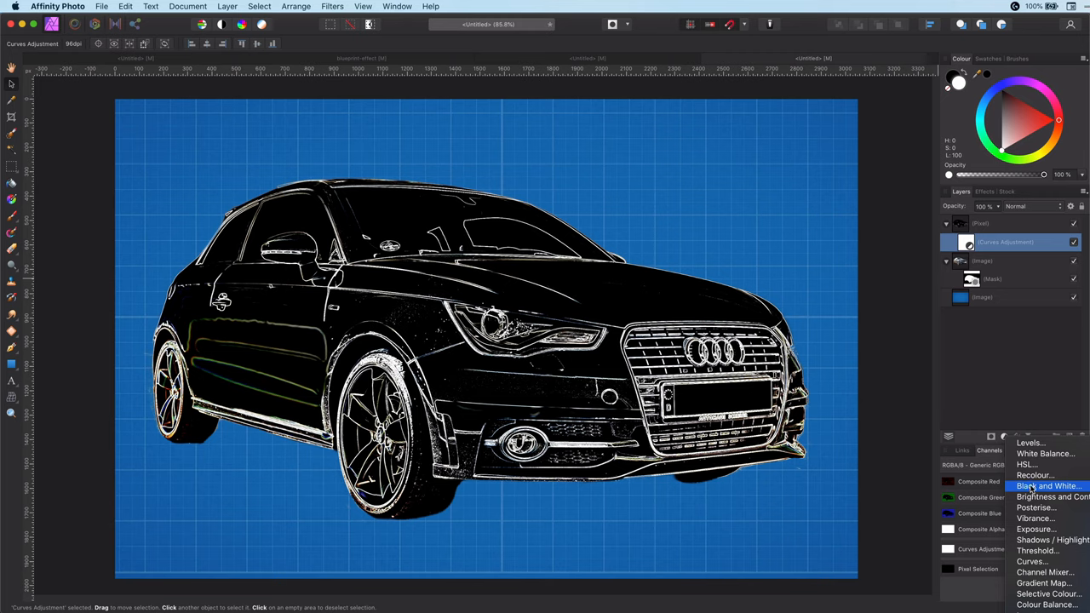
pyautogui.click(1047, 486)
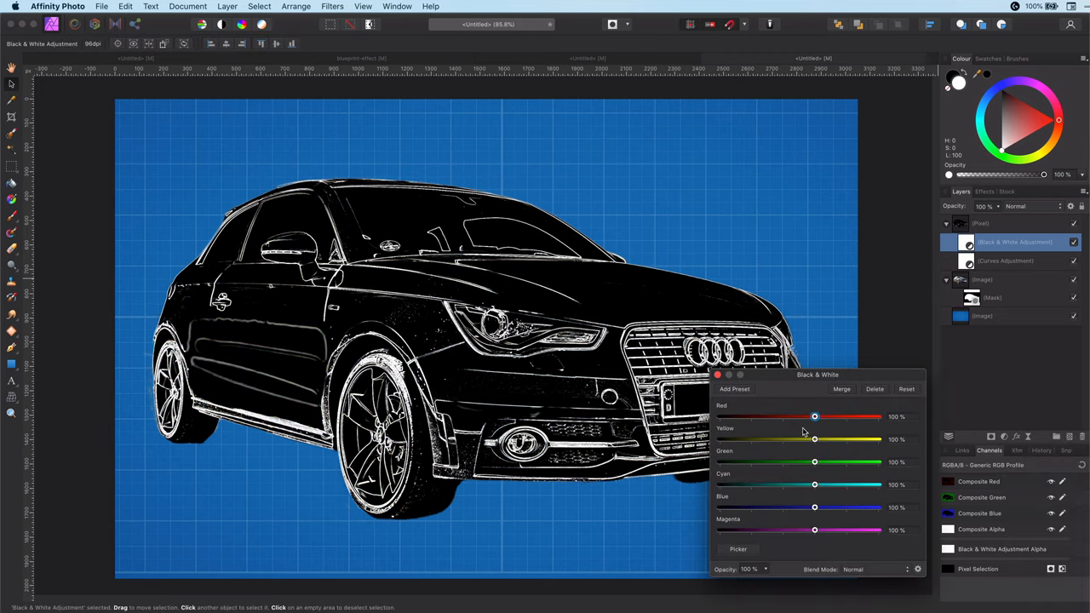
pyautogui.moveTo(814, 415); pyautogui.dragTo(878, 416)
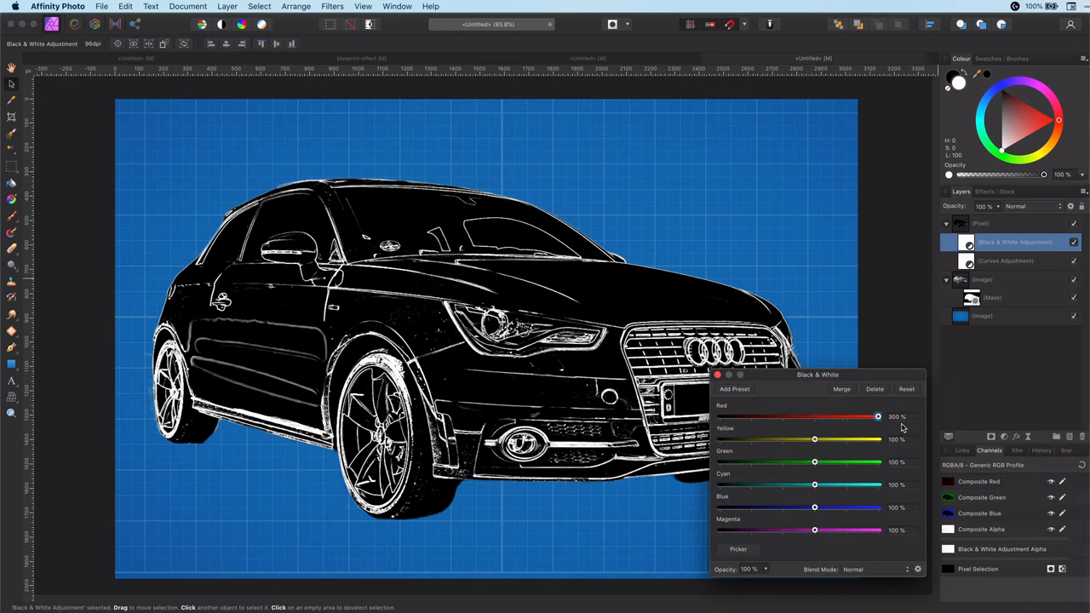
pyautogui.moveTo(814, 440); pyautogui.dragTo(877, 440)
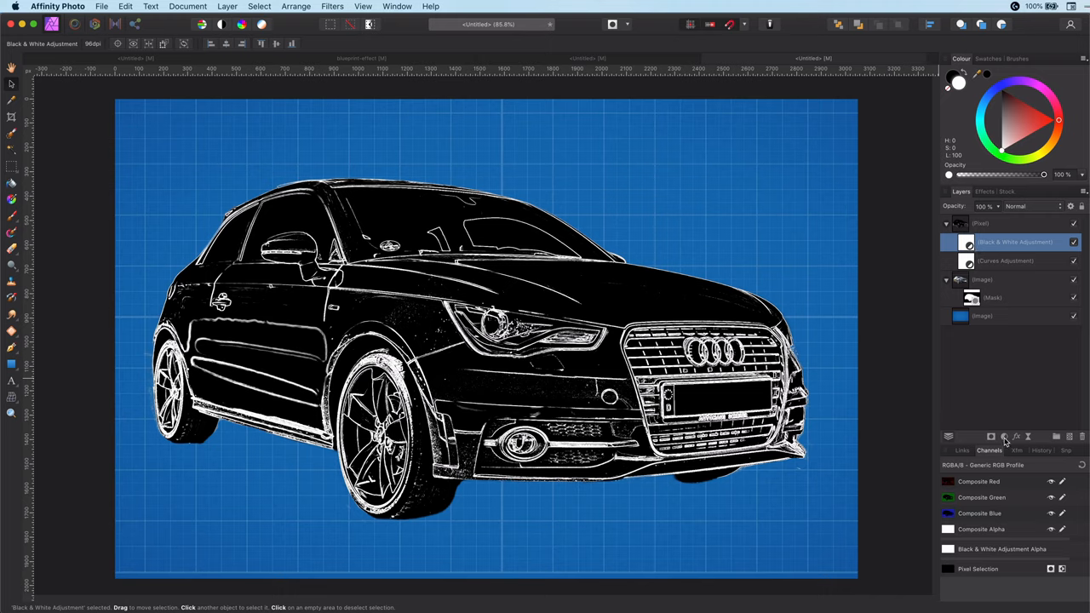
# Add an Invert adjustment and blend the top layer so only the lines show on blue.
pyautogui.click(1003, 436)
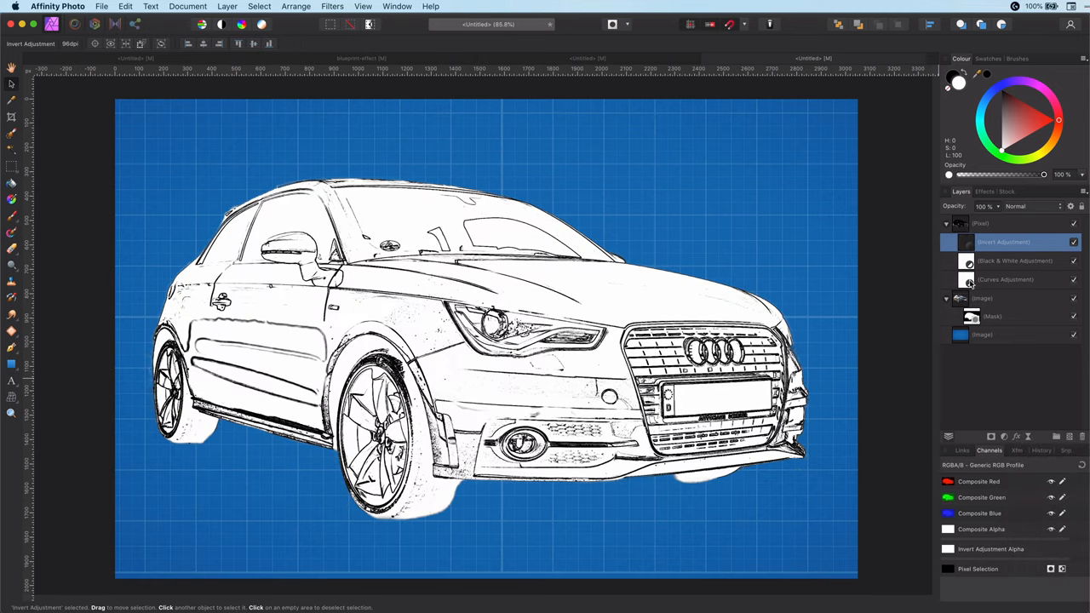
pyautogui.click(1005, 223)
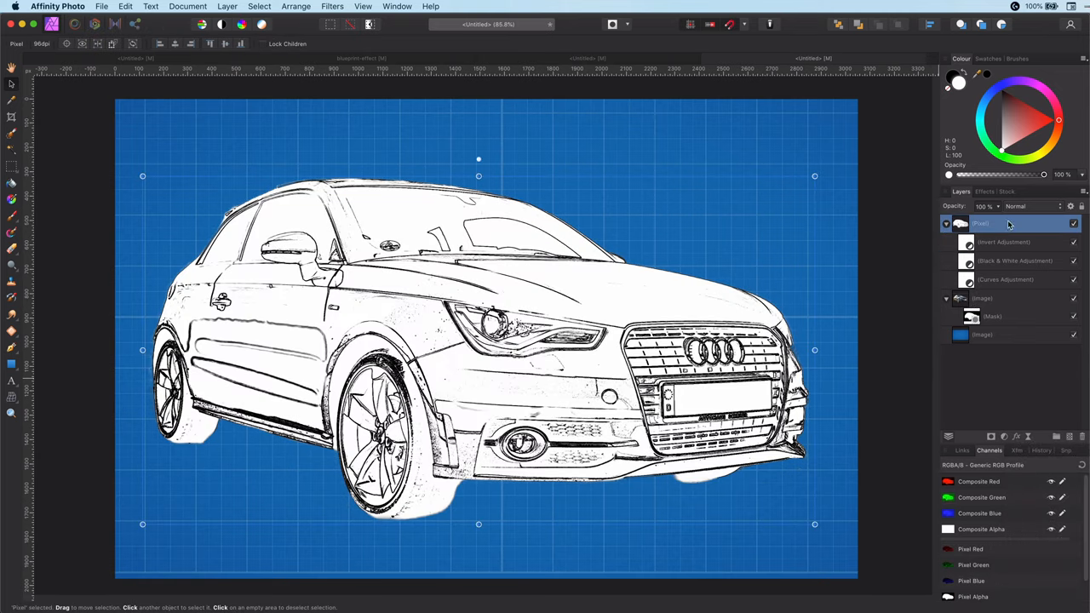
pyautogui.click(1030, 206)
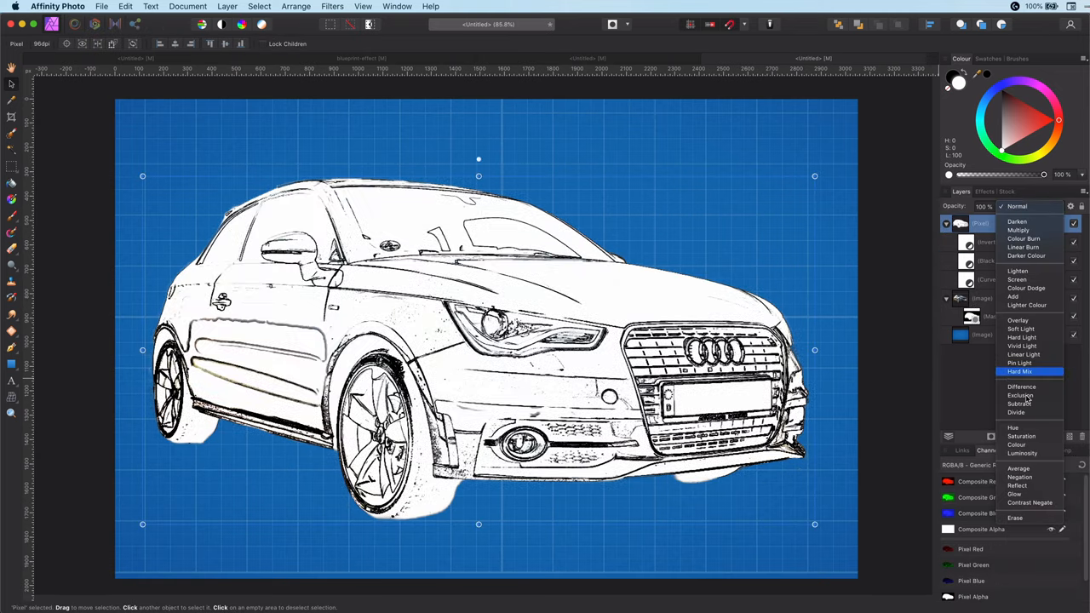
pyautogui.click(1015, 412)
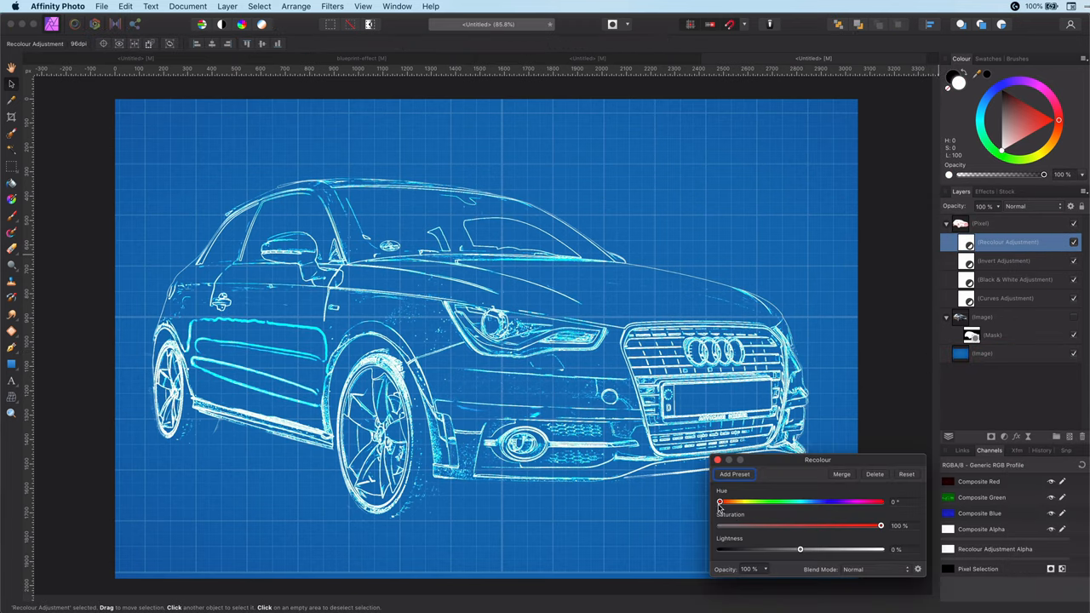
# Shift the Recolour hue and drop saturation to white lines, then set the curves layer to Glow.
pyautogui.moveTo(720, 501); pyautogui.dragTo(828, 501)
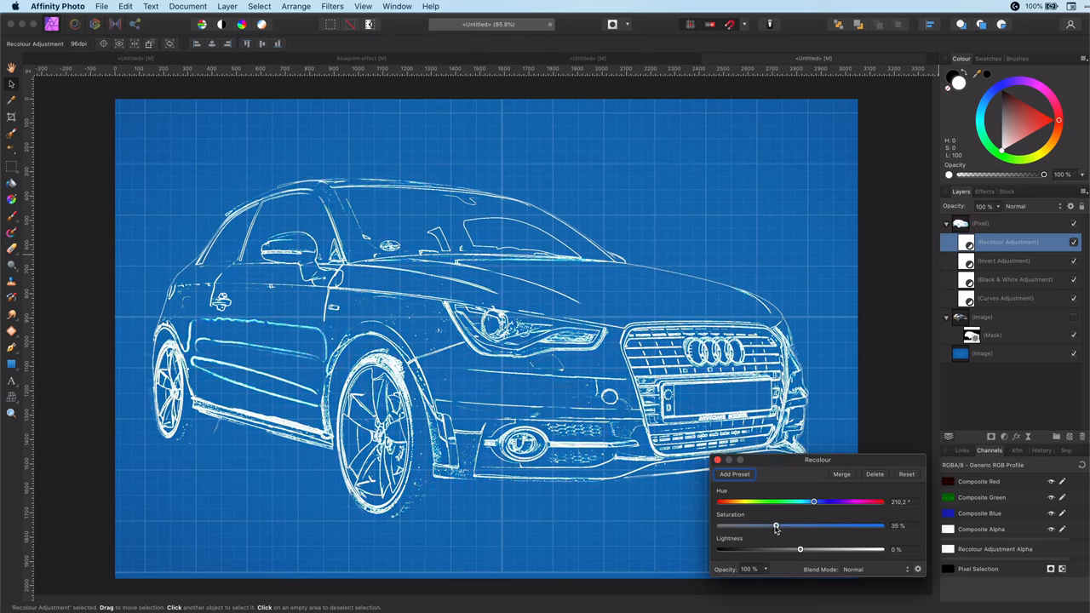
pyautogui.click(1015, 279)
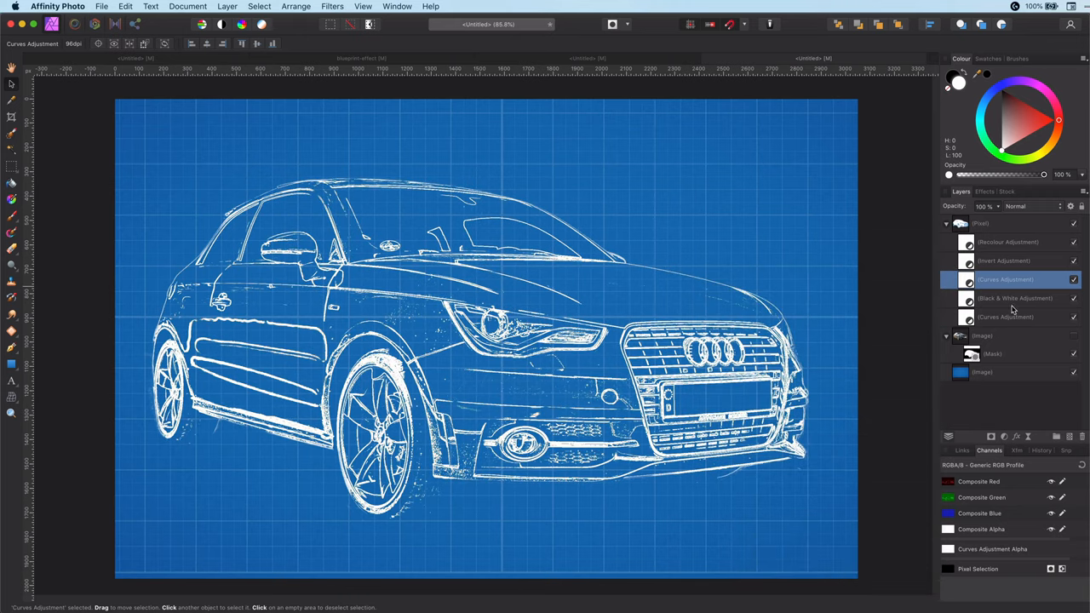
pyautogui.click(1030, 206)
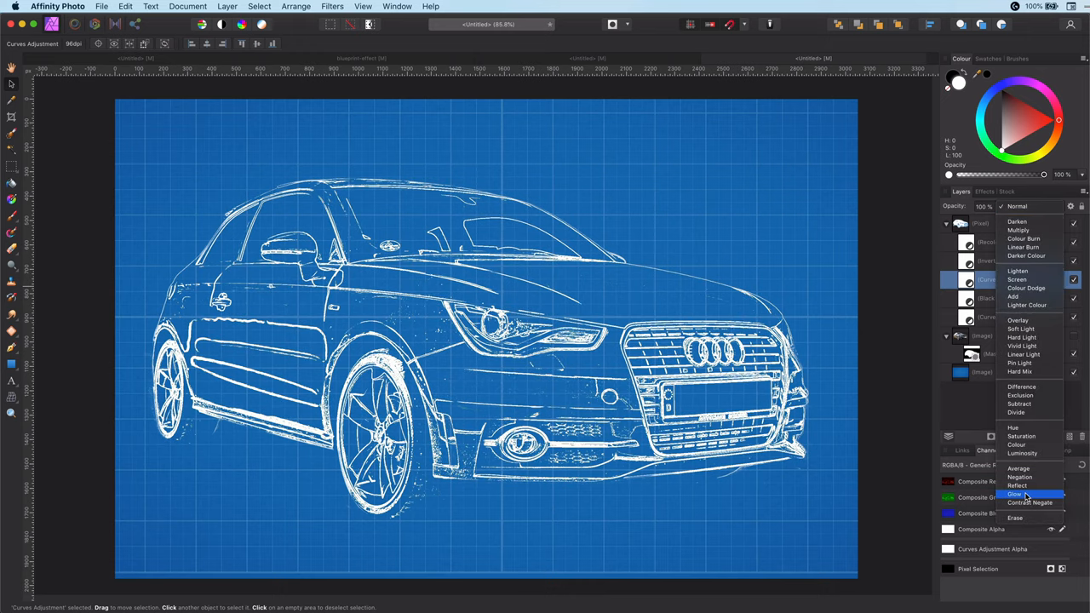
pyautogui.click(1015, 494)
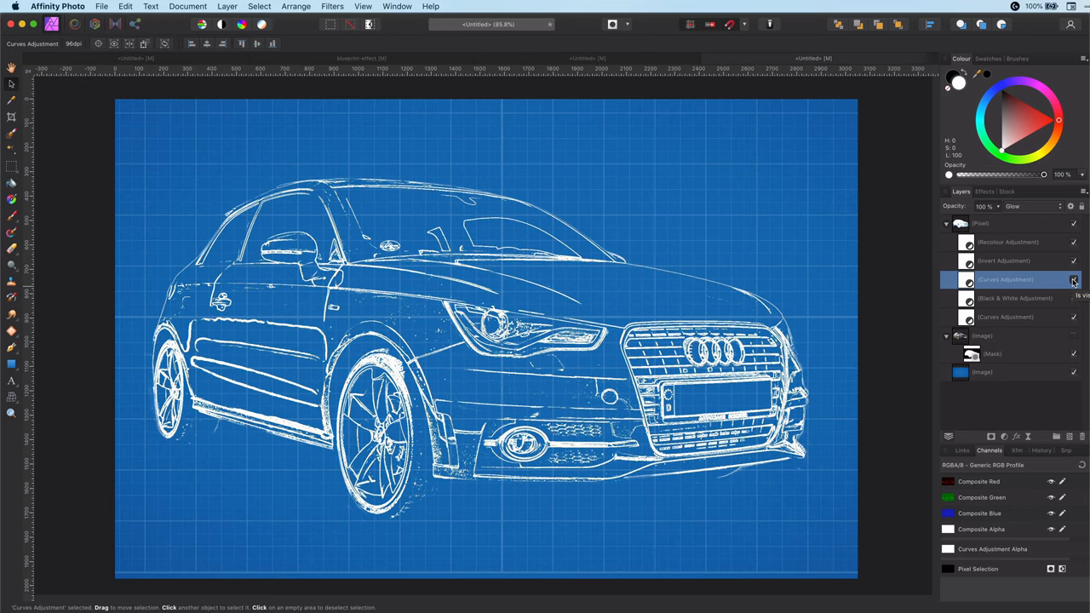
# Select the lower colour car photo and add a Black & White adjustment over it.
pyautogui.click(1073, 279)
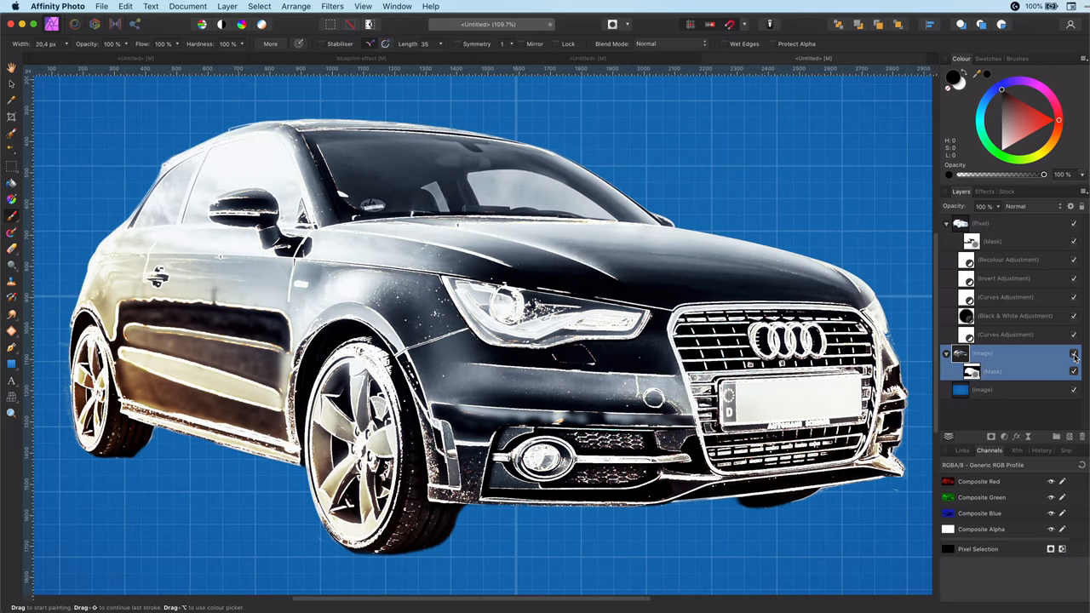
pyautogui.click(1003, 436)
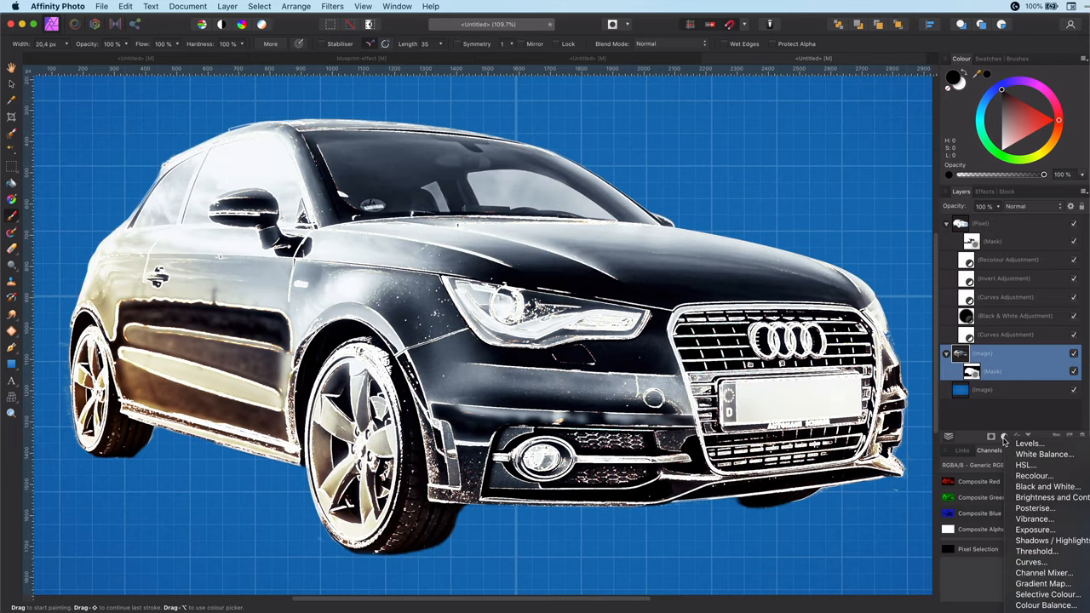
pyautogui.click(1047, 487)
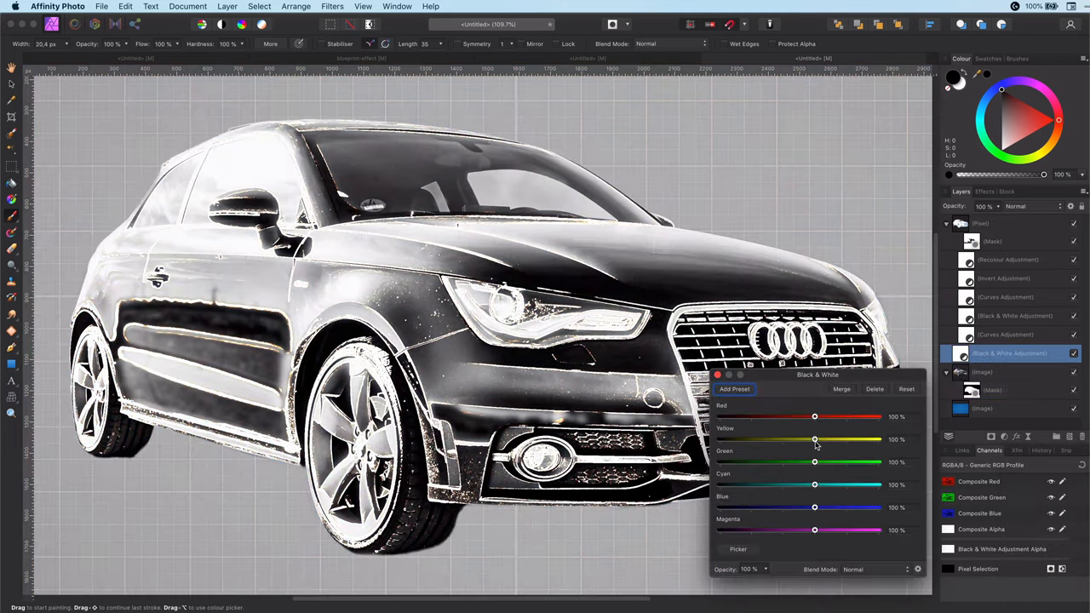